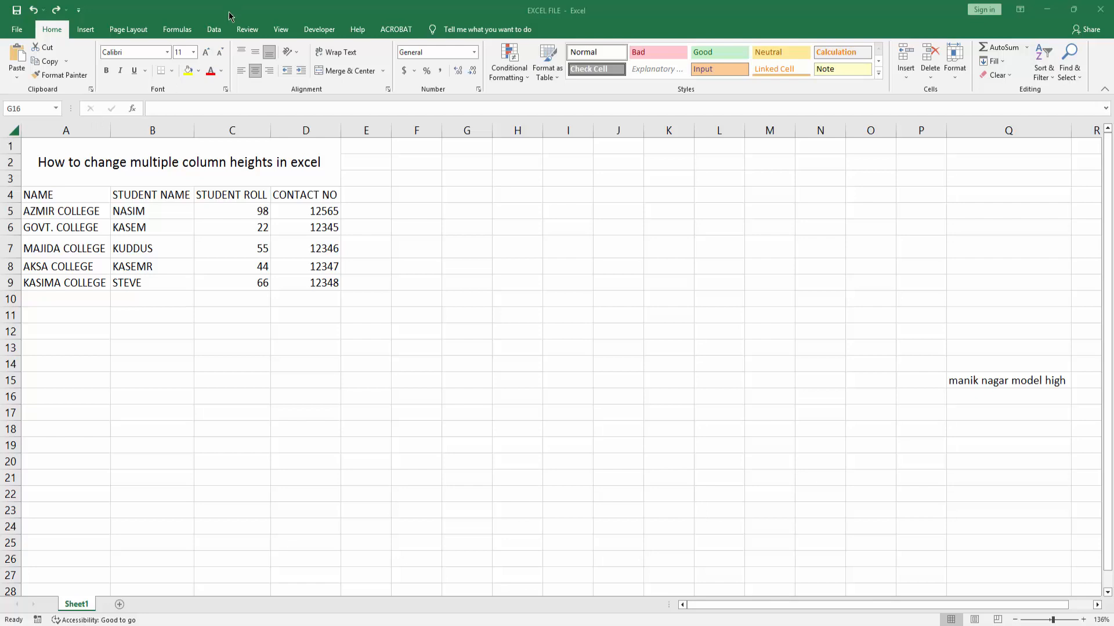
Step: Select columns B–D and bring up the Column Width dialog from Home > Format
{"action": "left_click", "coordinate": [466, 396]}
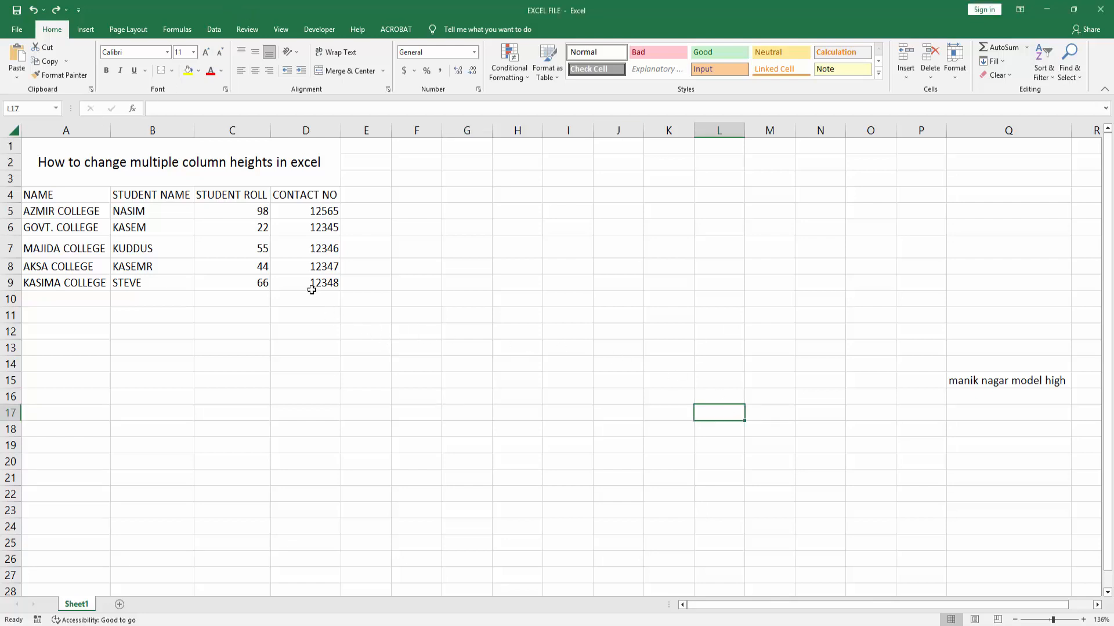
{"action": "mouse_move", "coordinate": [256, 288]}
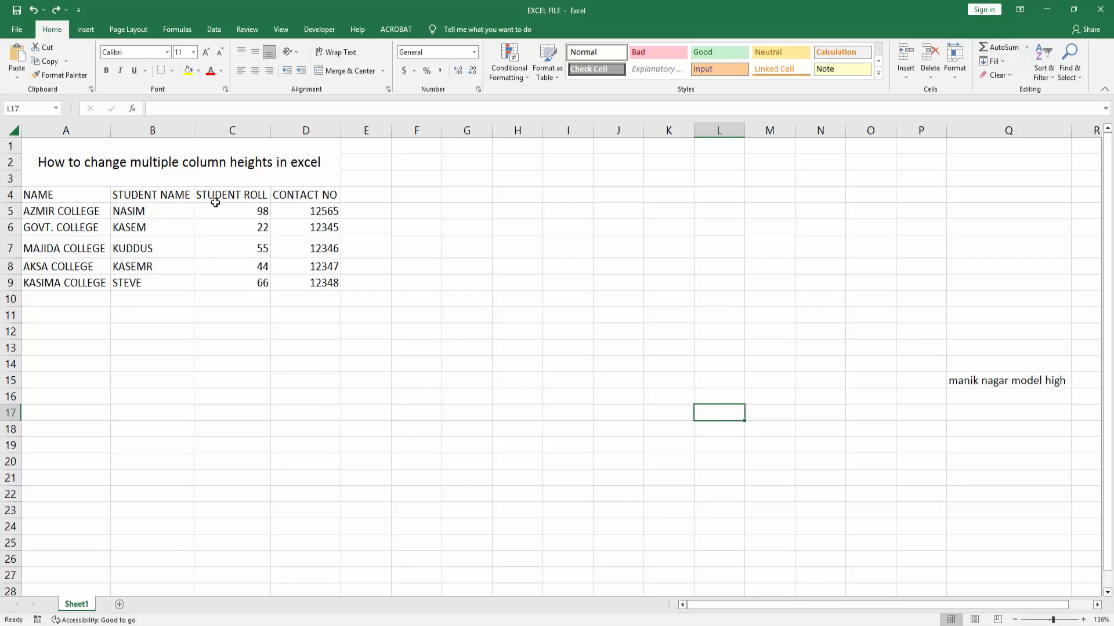
{"action": "mouse_move", "coordinate": [150, 169]}
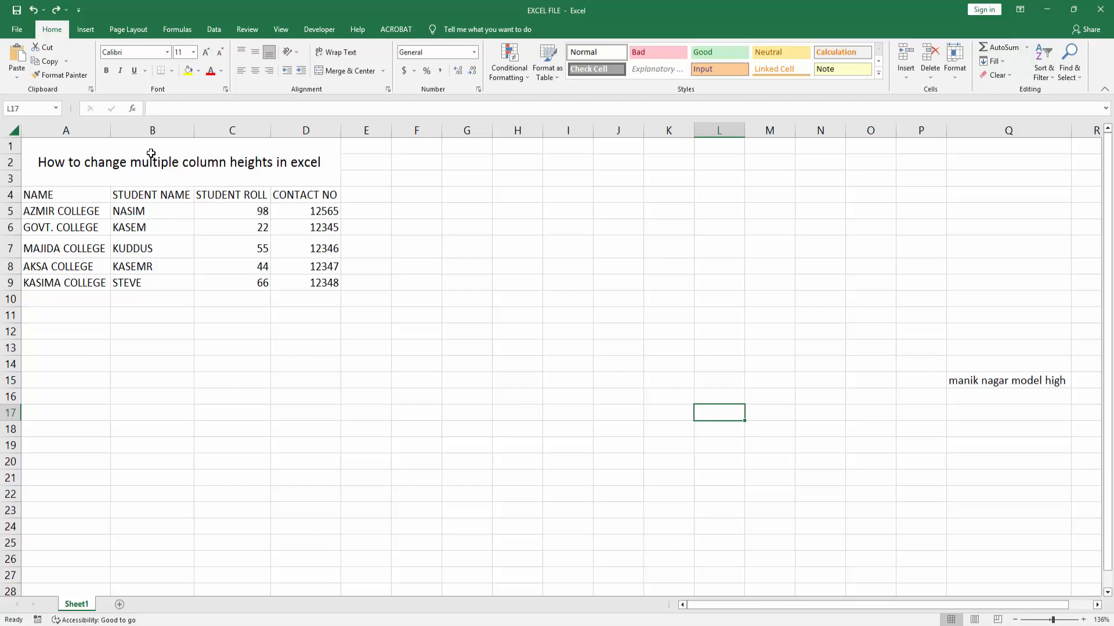
{"action": "mouse_move", "coordinate": [113, 128]}
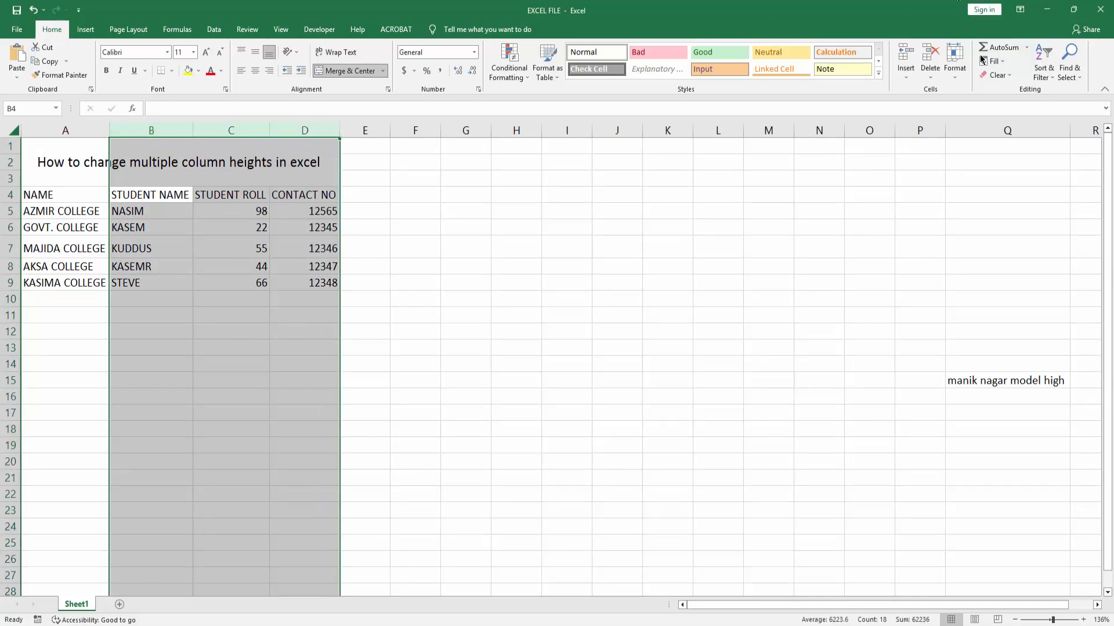
{"action": "left_click", "coordinate": [955, 58]}
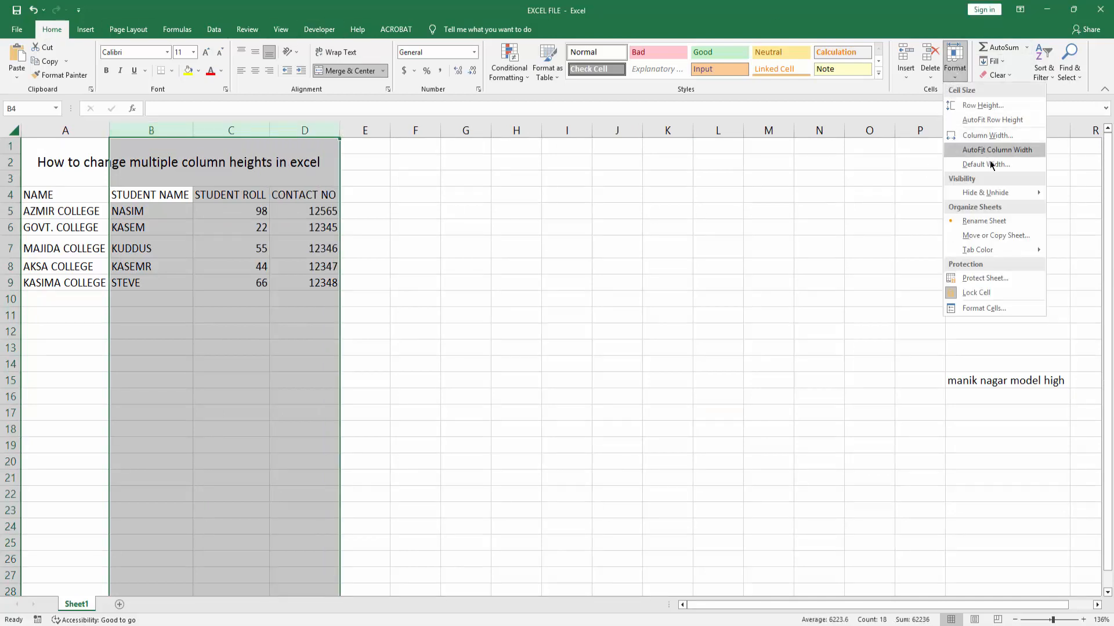
{"action": "mouse_move", "coordinate": [986, 142]}
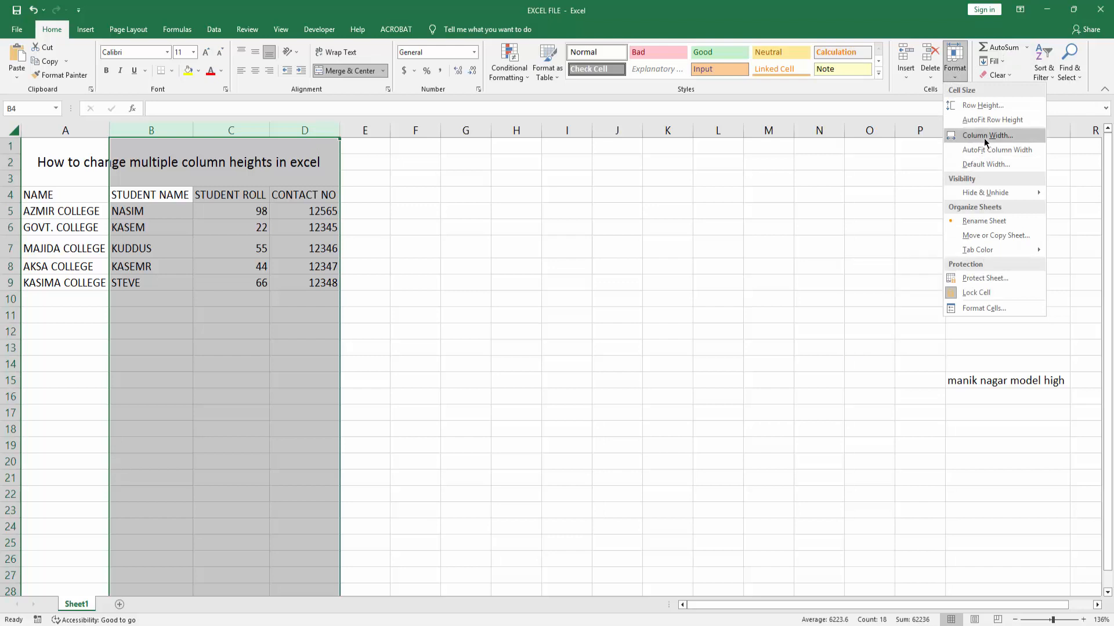
{"action": "left_click", "coordinate": [986, 135]}
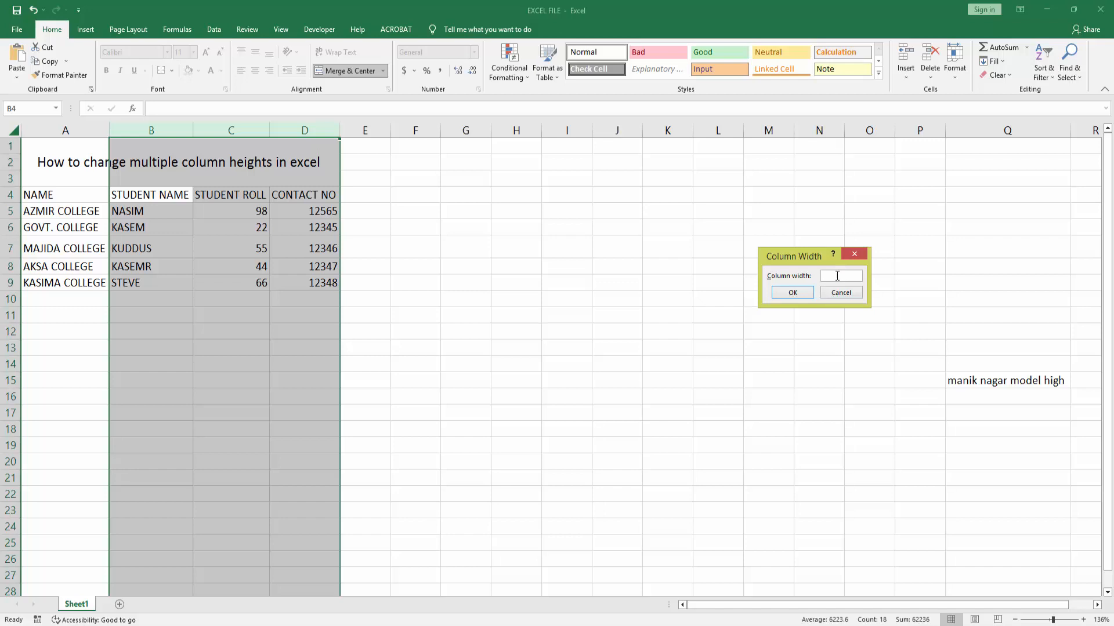
Step: Set the column width of B–D to 26 and apply it
{"action": "type", "text": "2"}
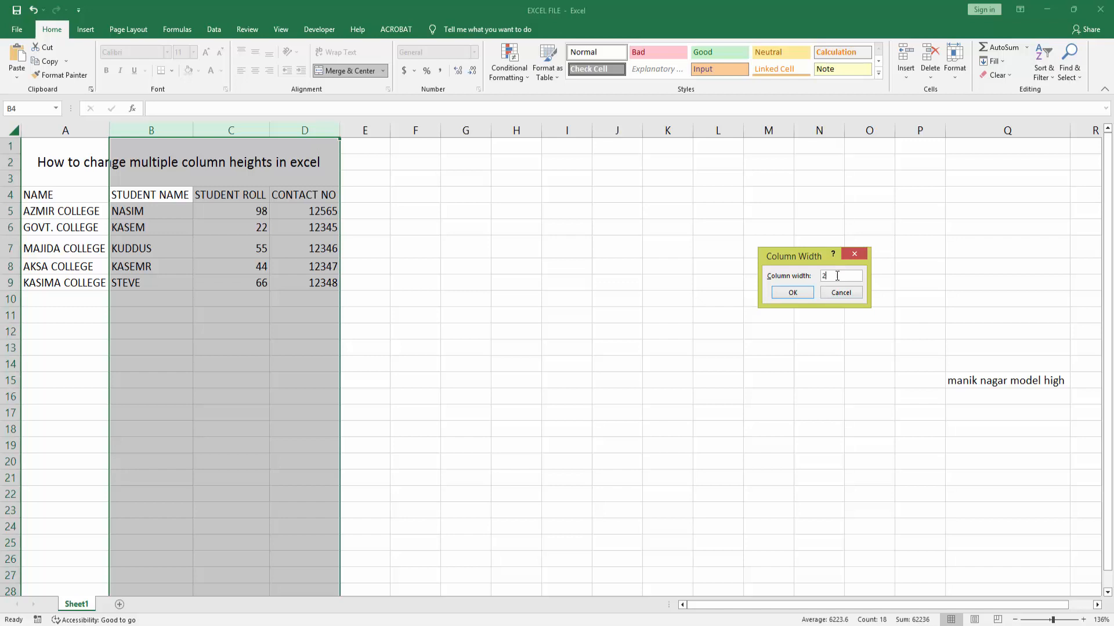
{"action": "type", "text": "6"}
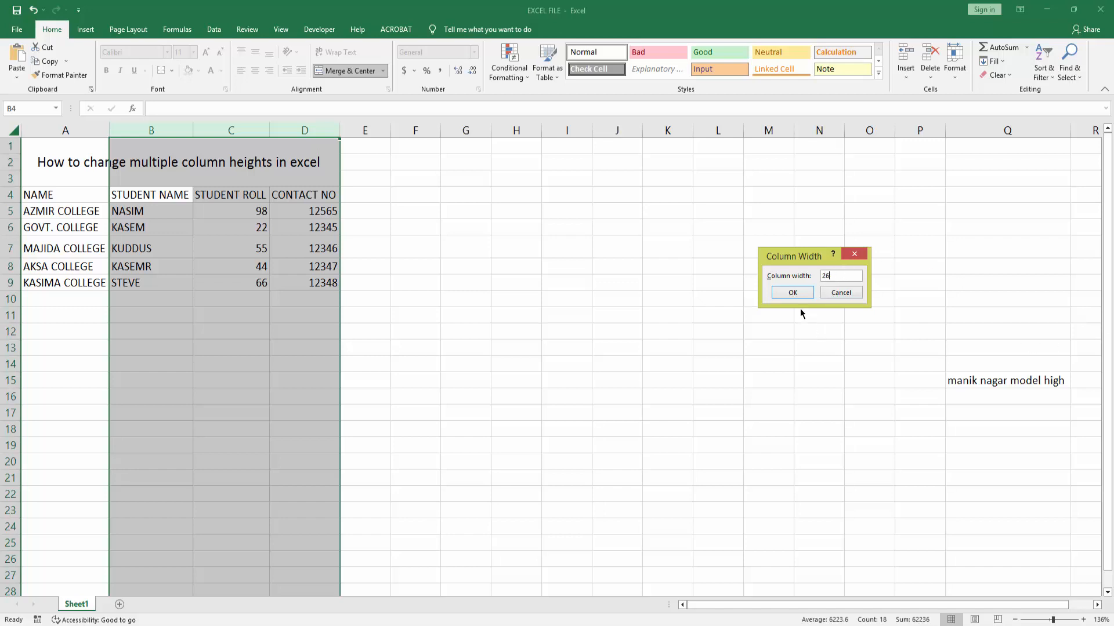
{"action": "left_click", "coordinate": [791, 292]}
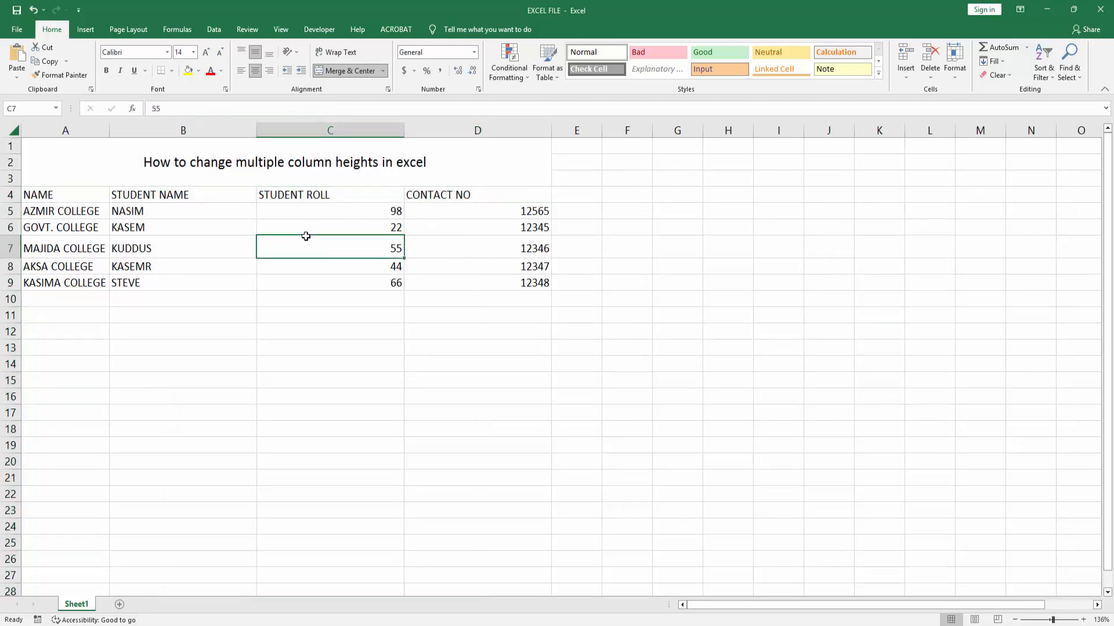
{"action": "left_click", "coordinate": [184, 227]}
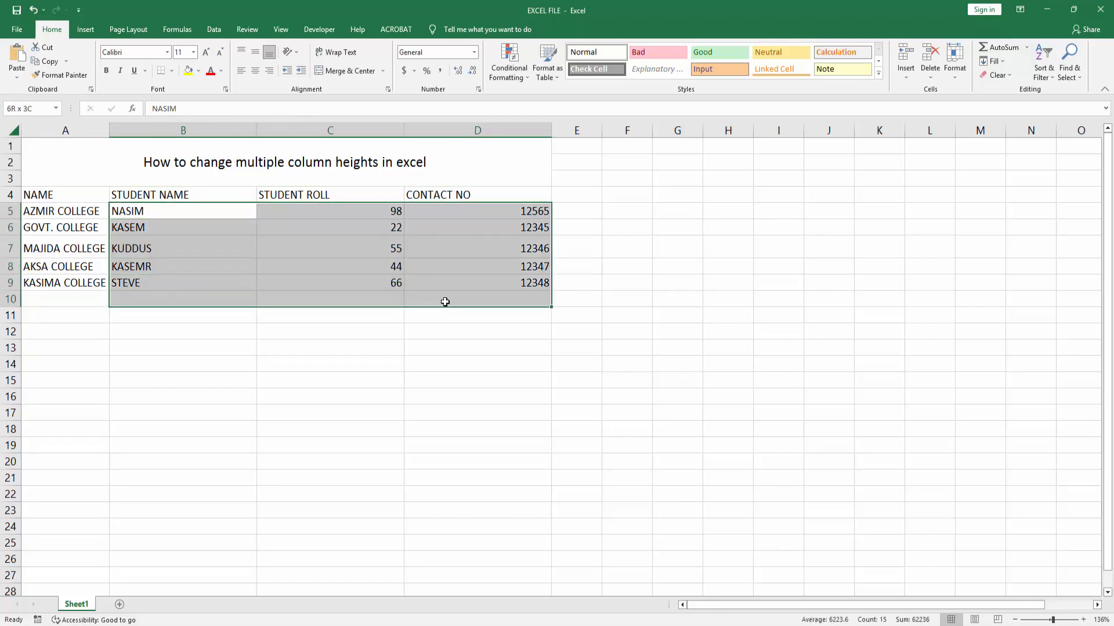
{"action": "left_click_drag", "start_coordinate": [446, 302], "coordinate": [462, 554]}
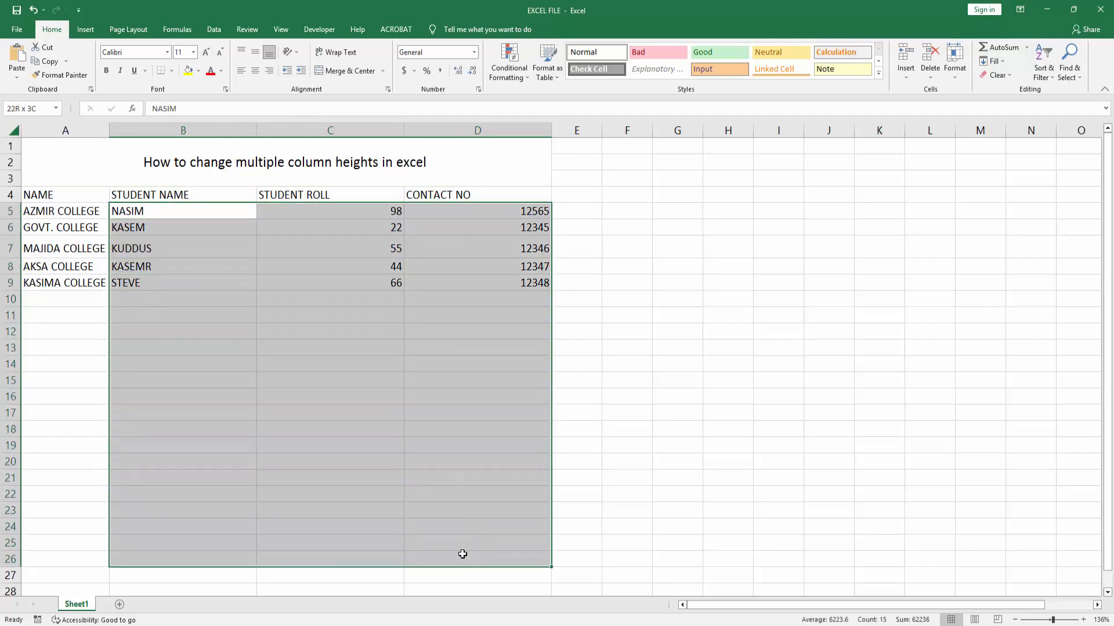